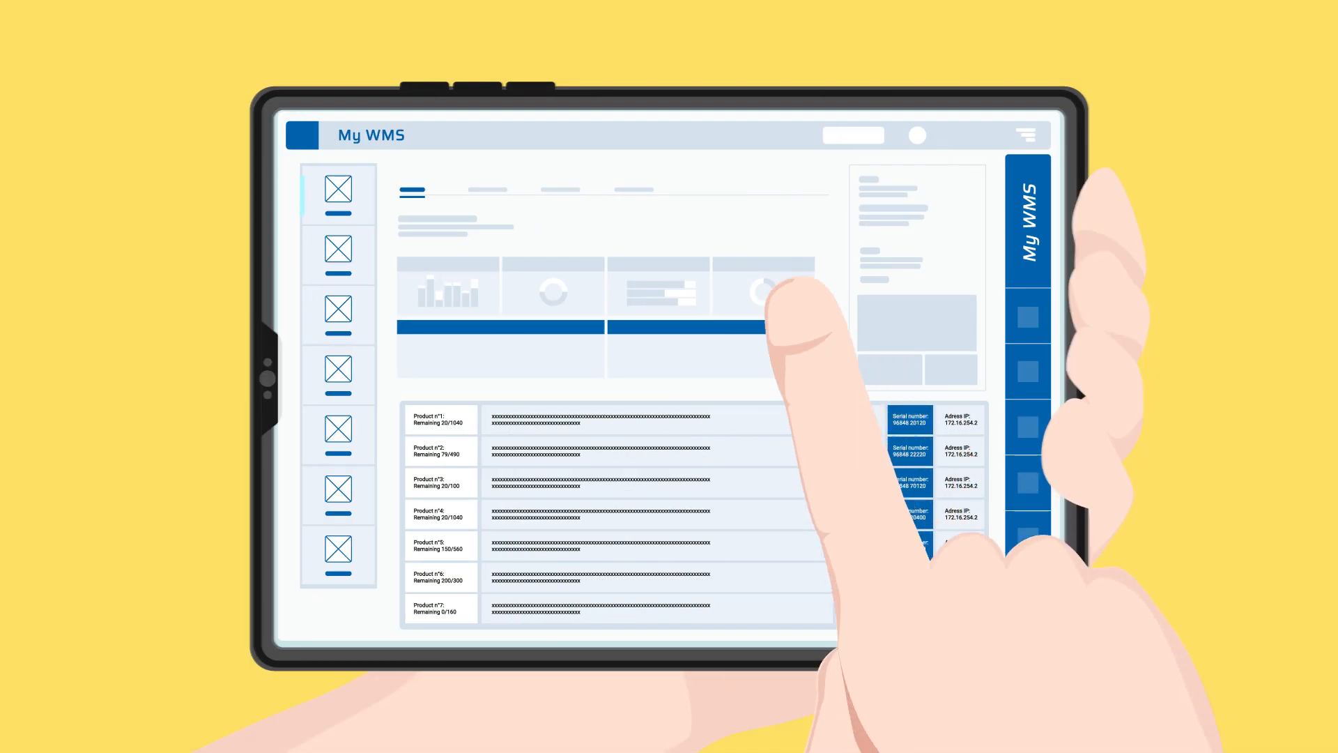
# - Open the battery vehicle's mission view showing battery level and the Start mission button
pyautogui.click(764, 290)
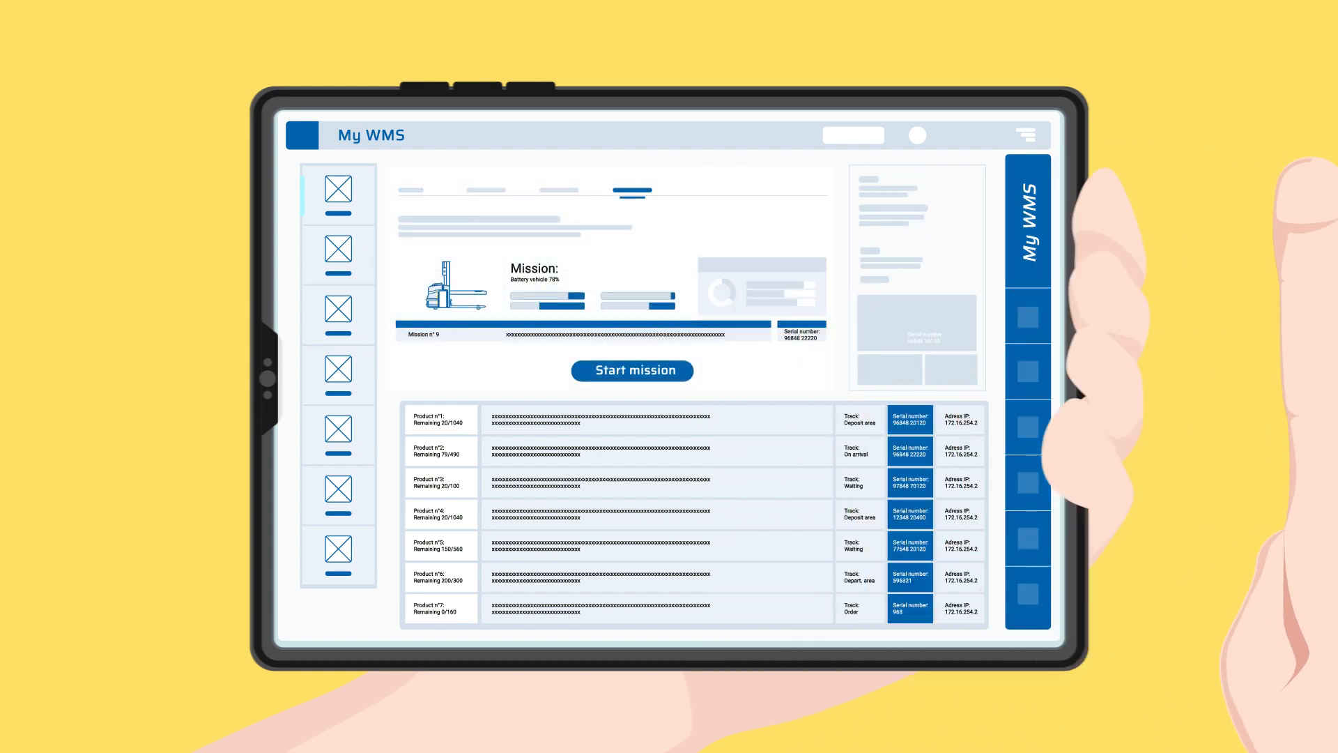
pyautogui.click(632, 370)
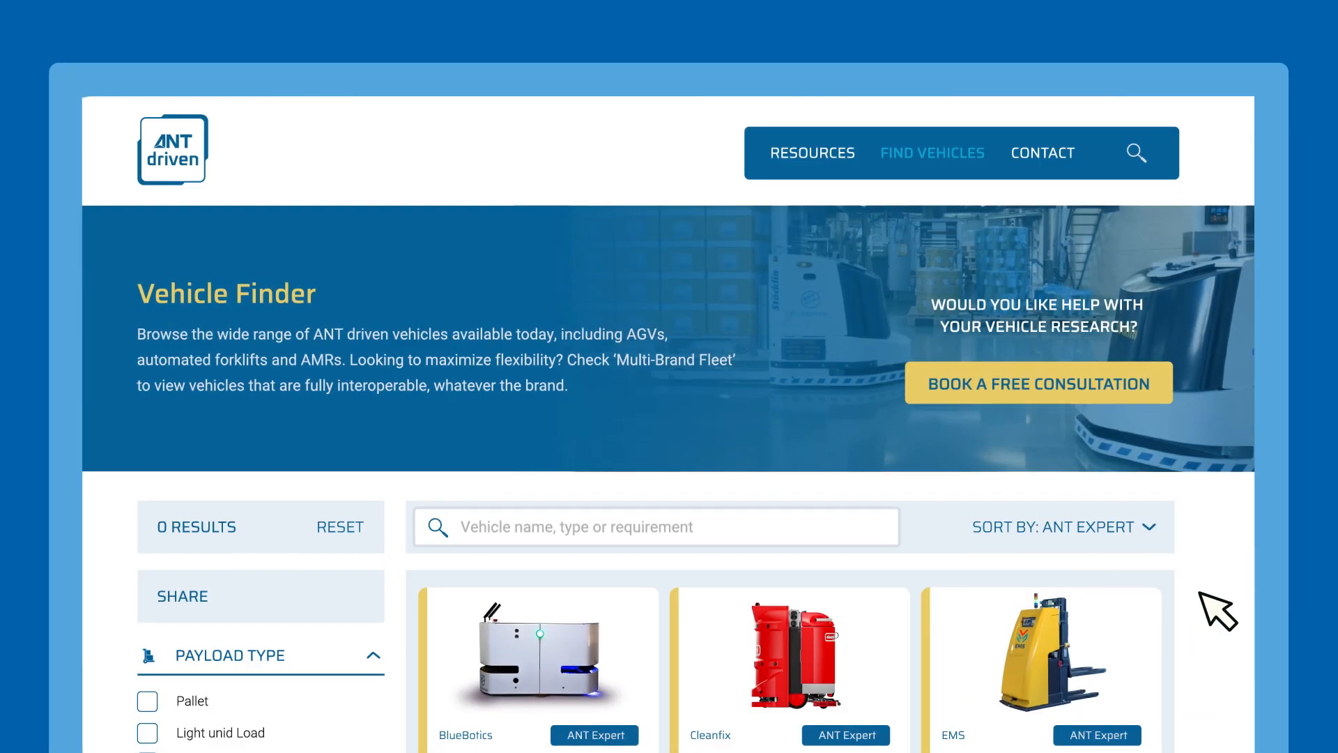
# - Scroll through the Vehicle Finder cards and filter by Automated Forklifts and Mobile Robots
pyautogui.scroll(-3)
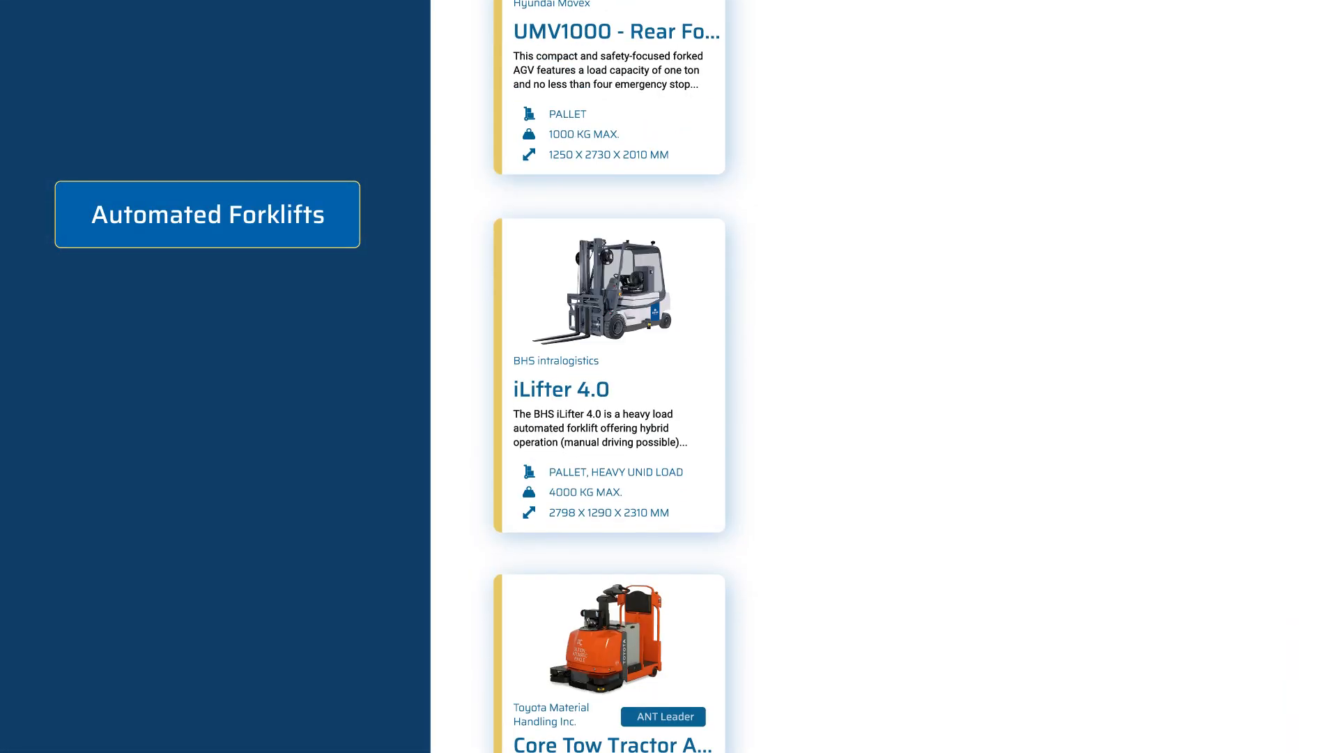
pyautogui.scroll(-3)
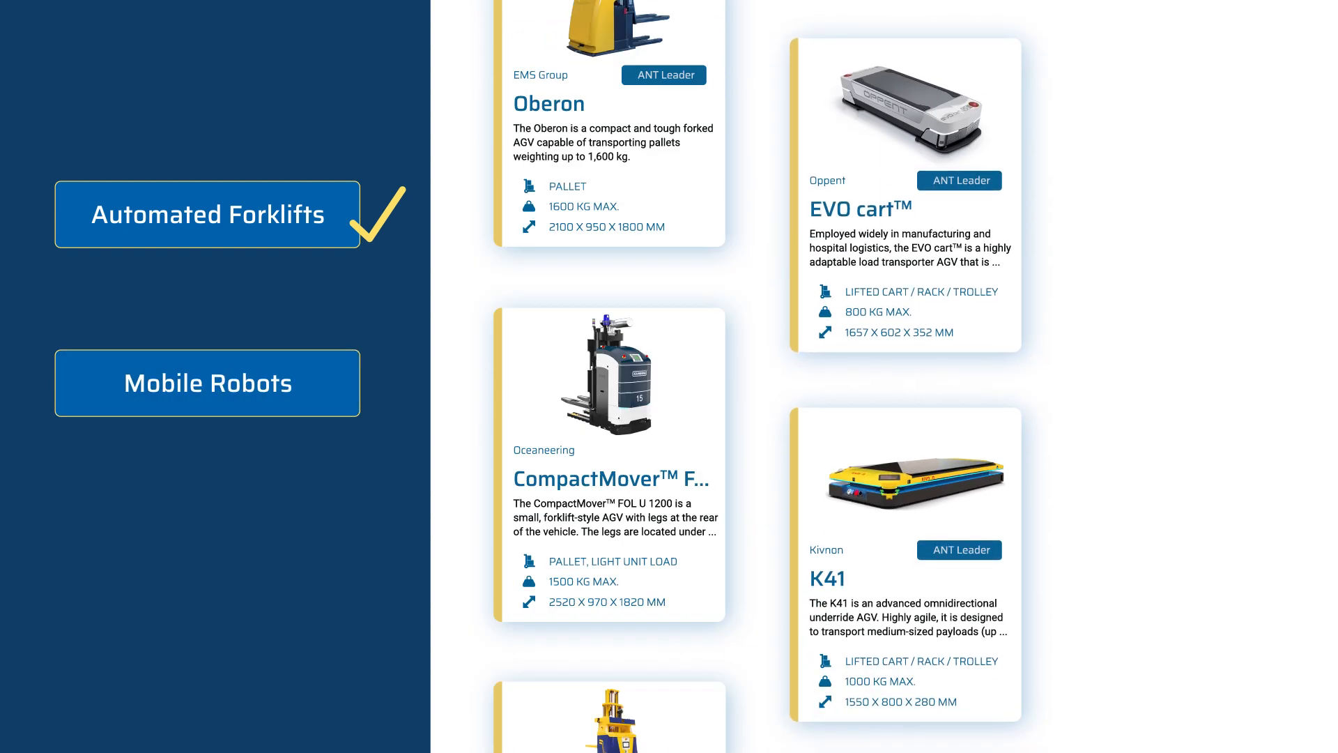
pyautogui.click(206, 383)
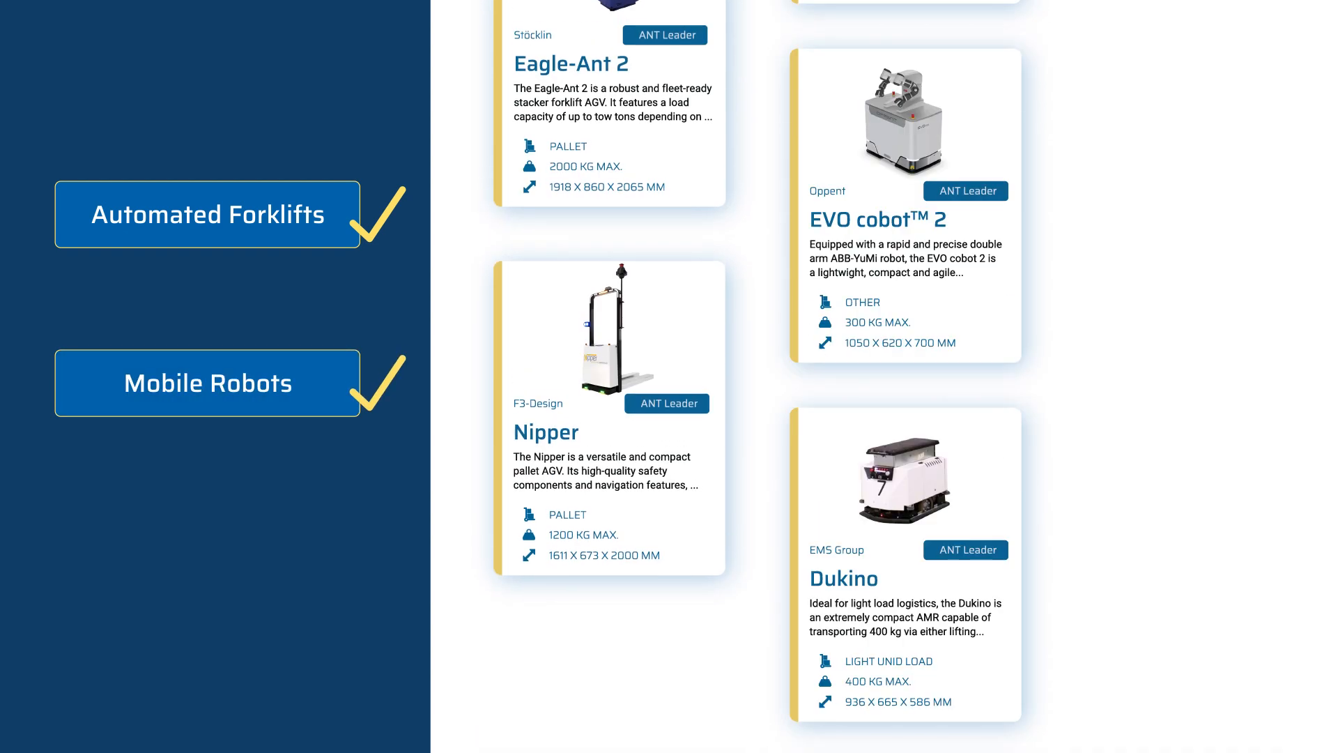